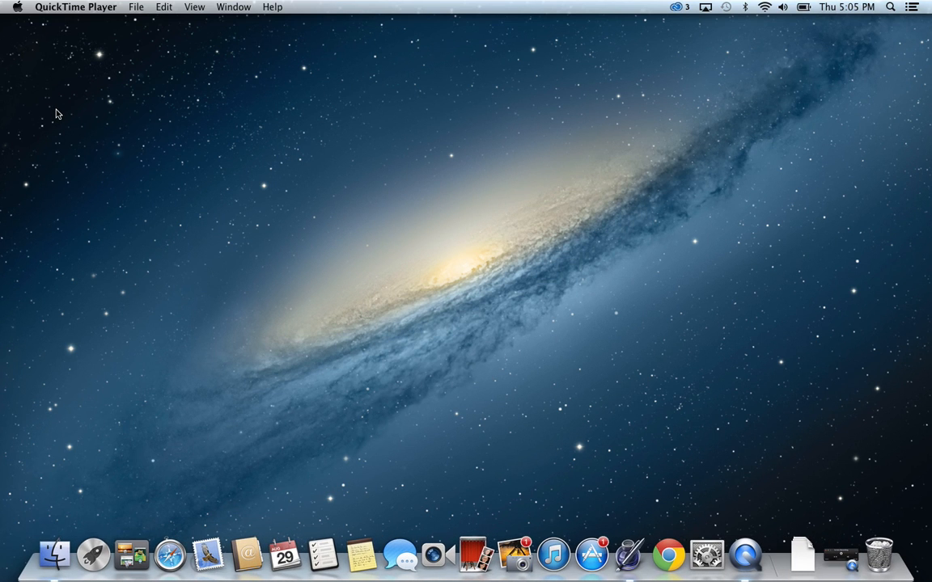
- Launch Adobe Photoshop CC from the Adobe apps folder in Launchpad
click(92, 555)
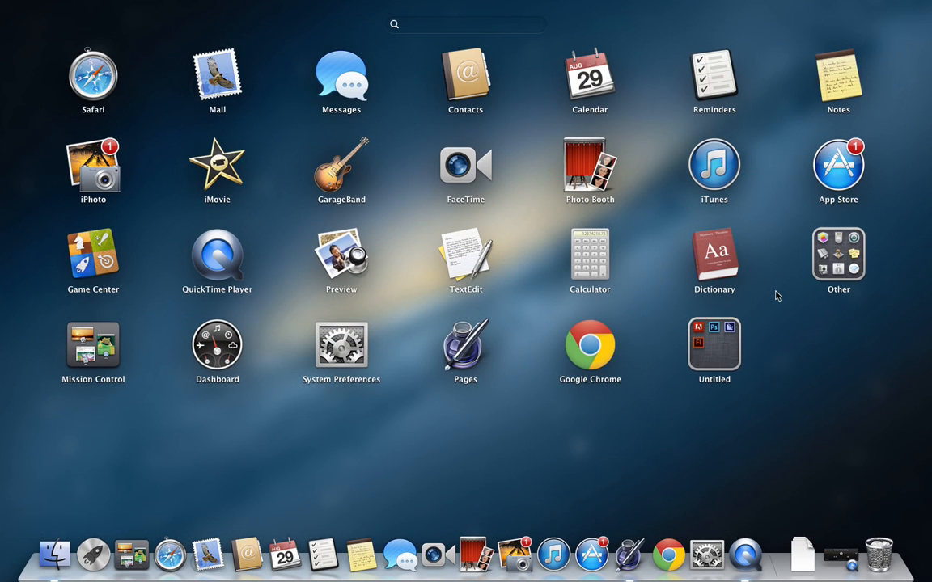
click(713, 347)
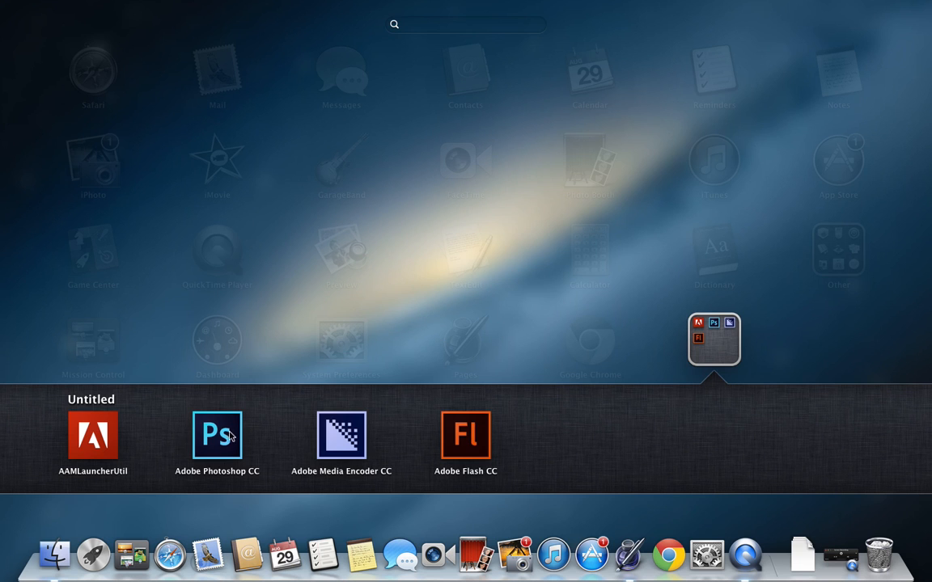
click(217, 437)
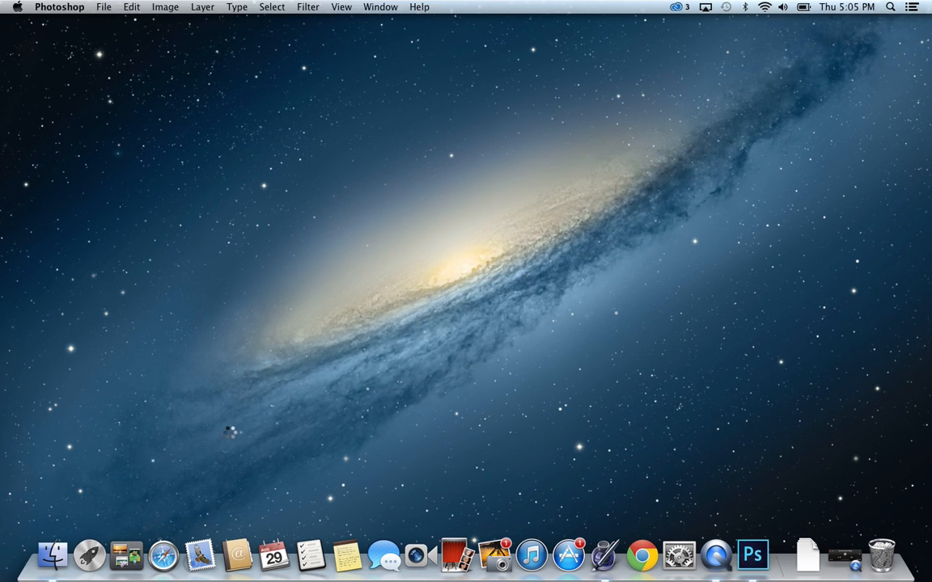
- Create a new Film & Video HDTV 1080p document, 1920×1080 with a white background
click(750, 555)
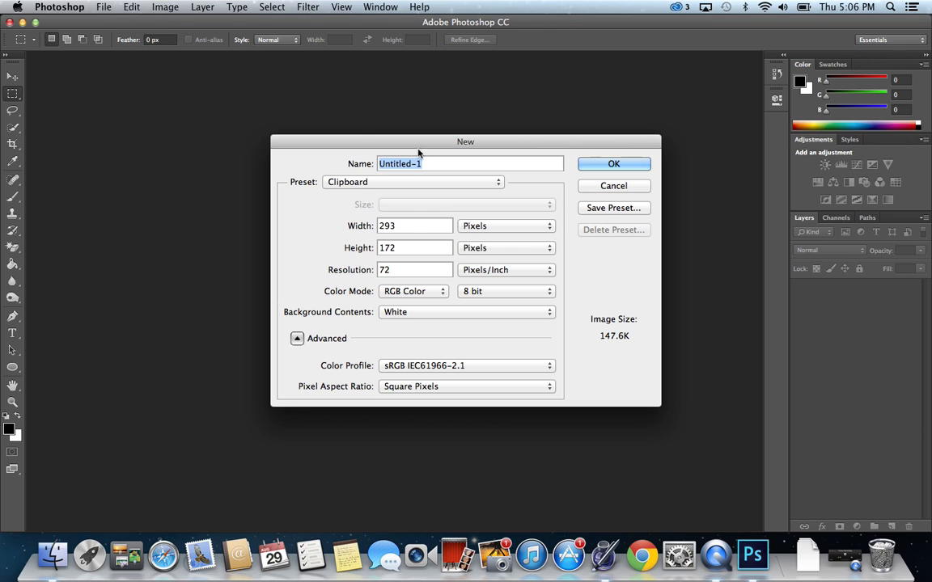
click(413, 182)
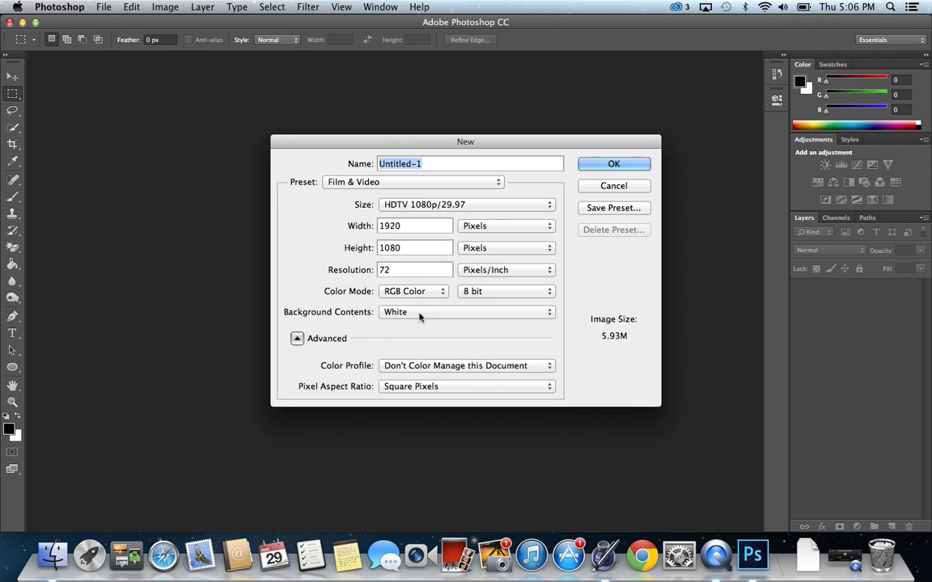
mouse_move(408, 323)
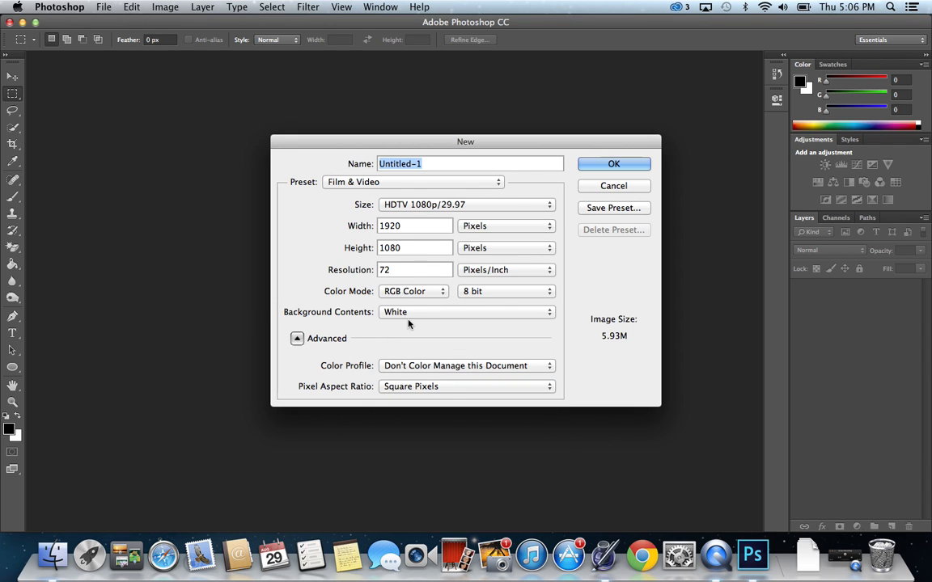
mouse_move(613, 163)
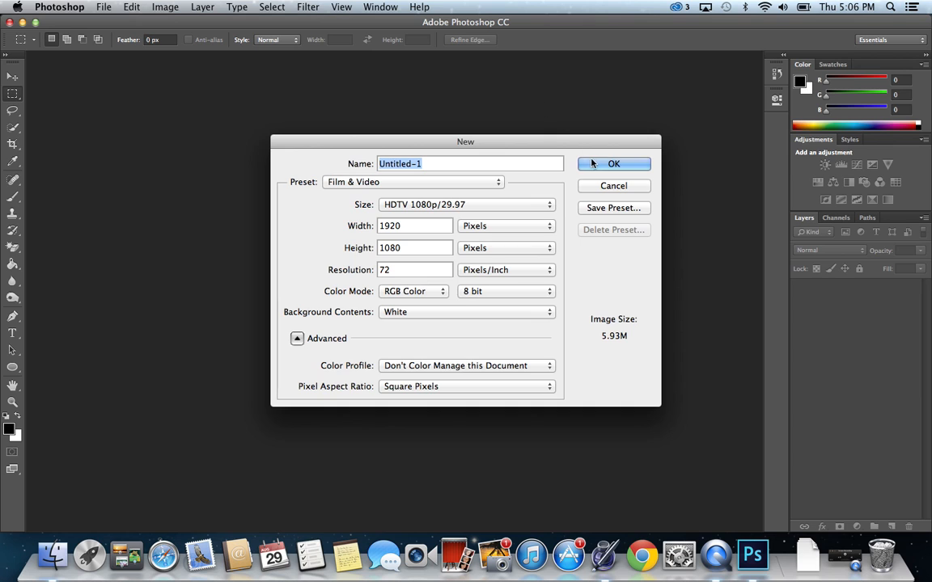
click(613, 163)
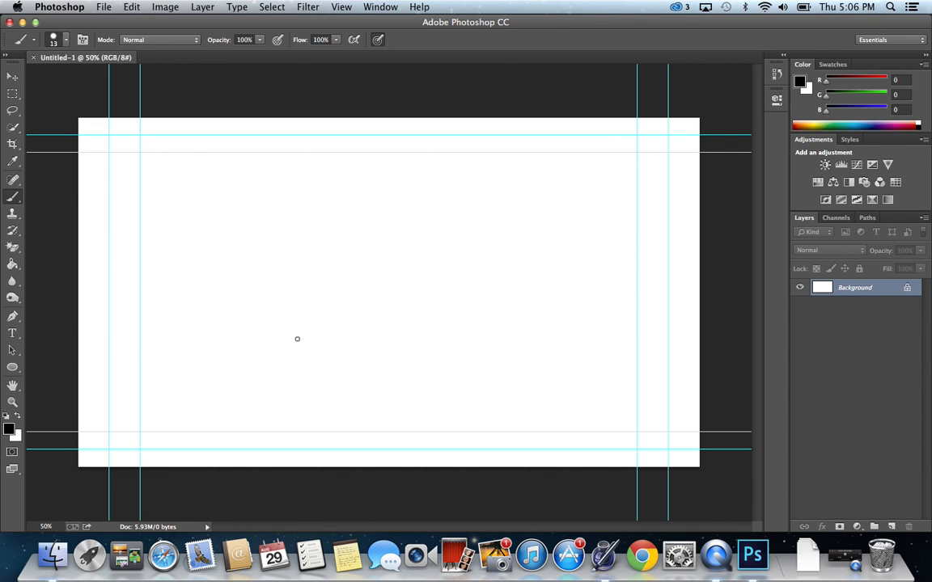
mouse_move(230, 299)
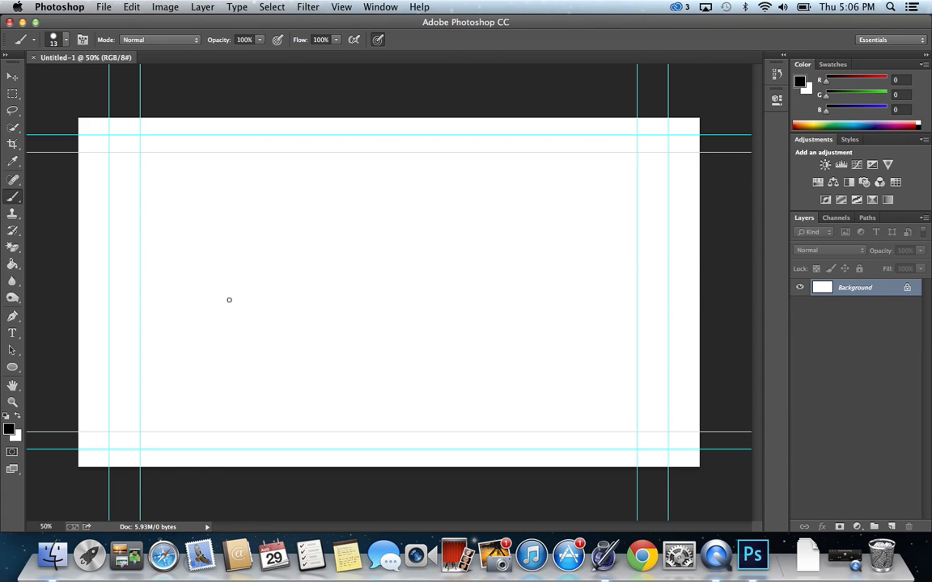
drag(267, 294, 558, 275)
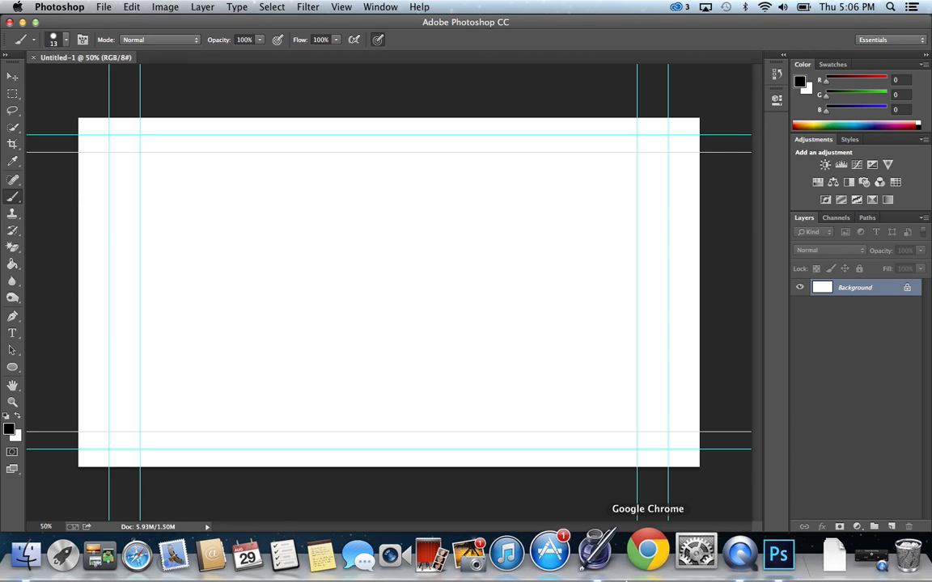
- Search Google Images for 'iphone' in Chrome and copy a black front-view iPhone picture
click(647, 553)
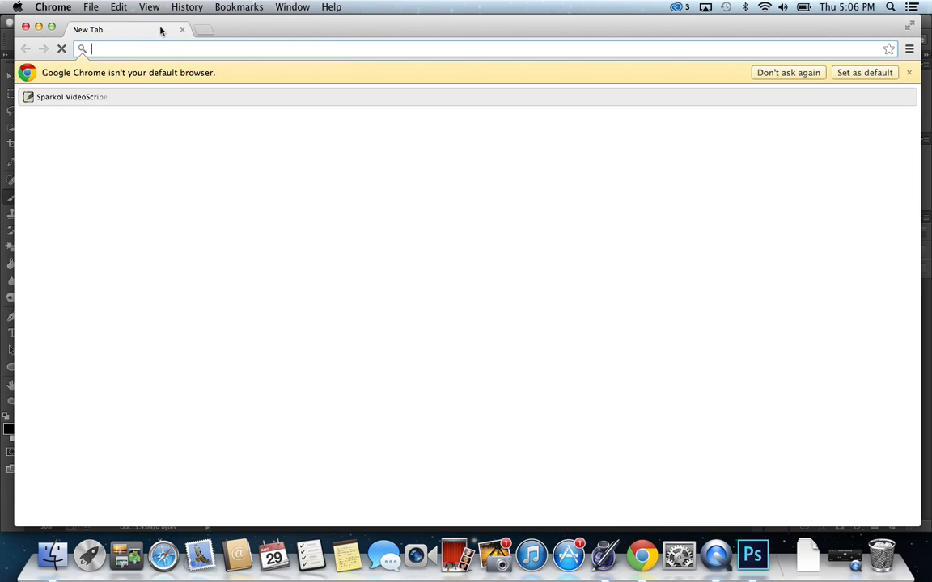
text(iphone)
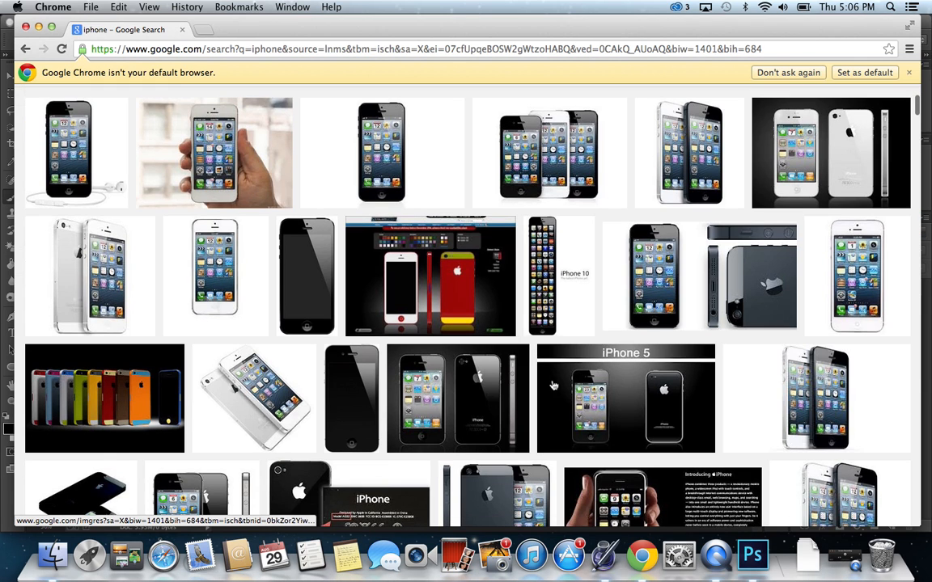
right_click(306, 272)
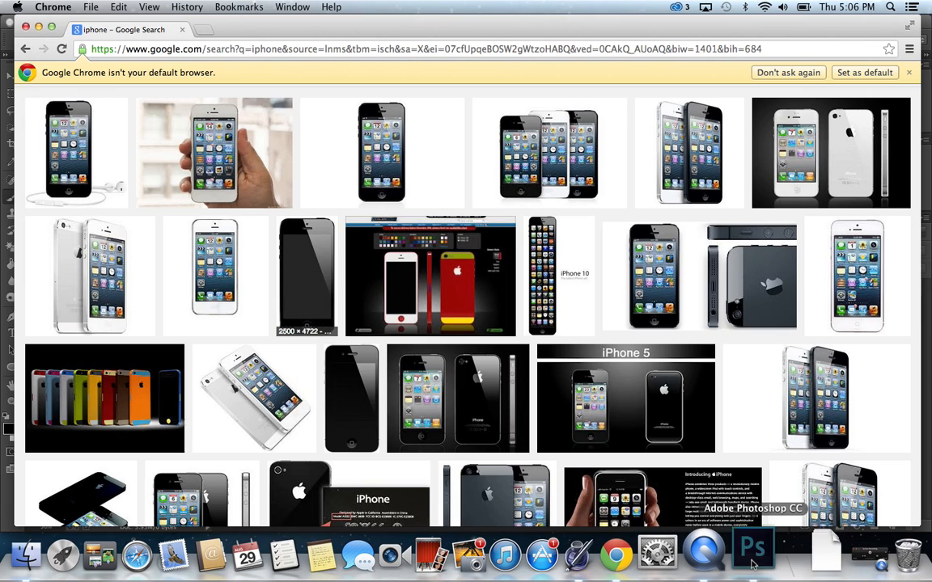
- Paste the iPhone image as a new layer and move it to the canvas's left side
click(750, 557)
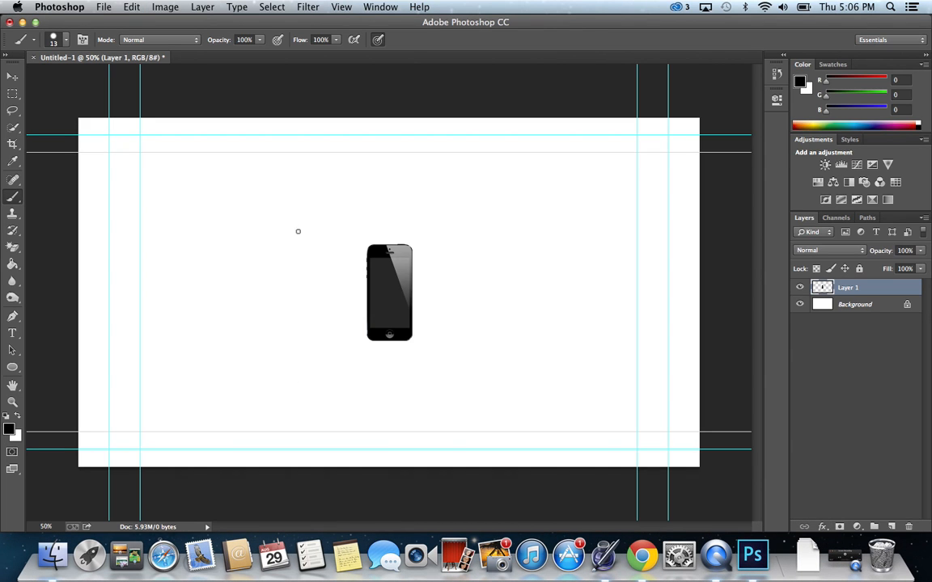
click(13, 78)
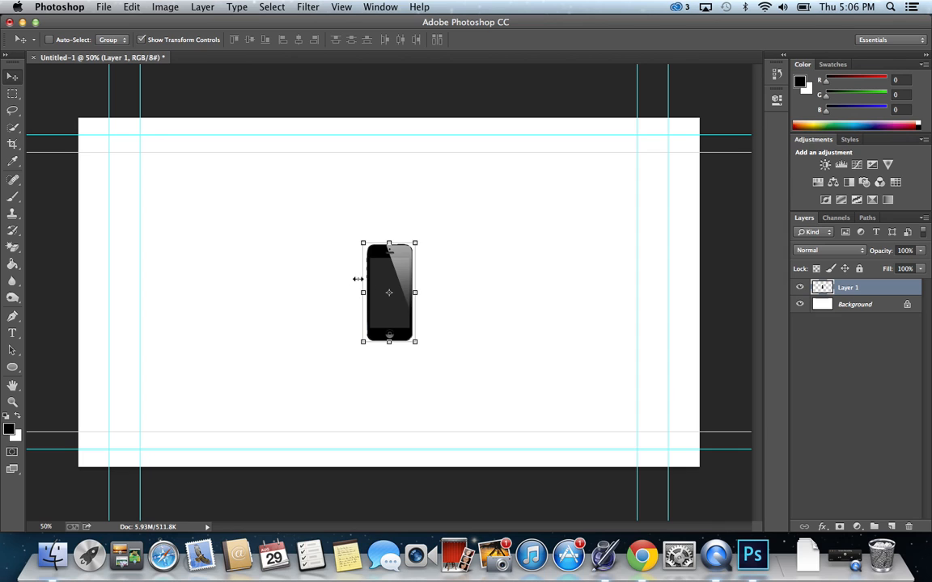
drag(388, 293, 203, 292)
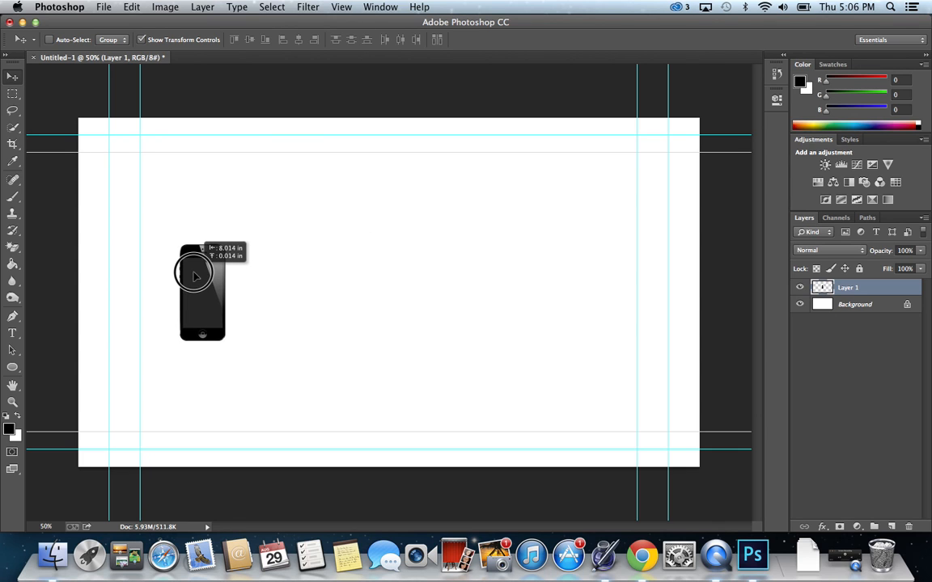
drag(194, 275, 185, 283)
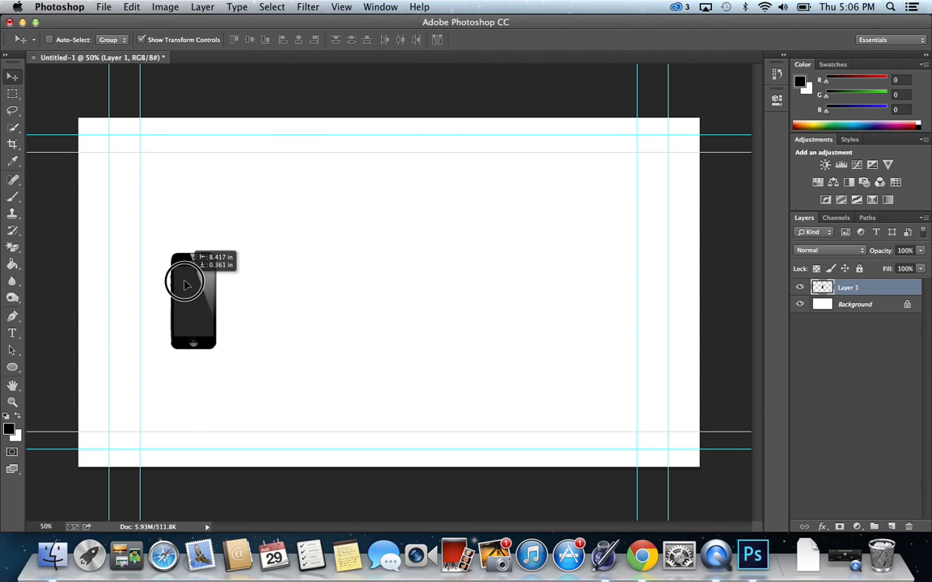
drag(192, 301, 663, 317)
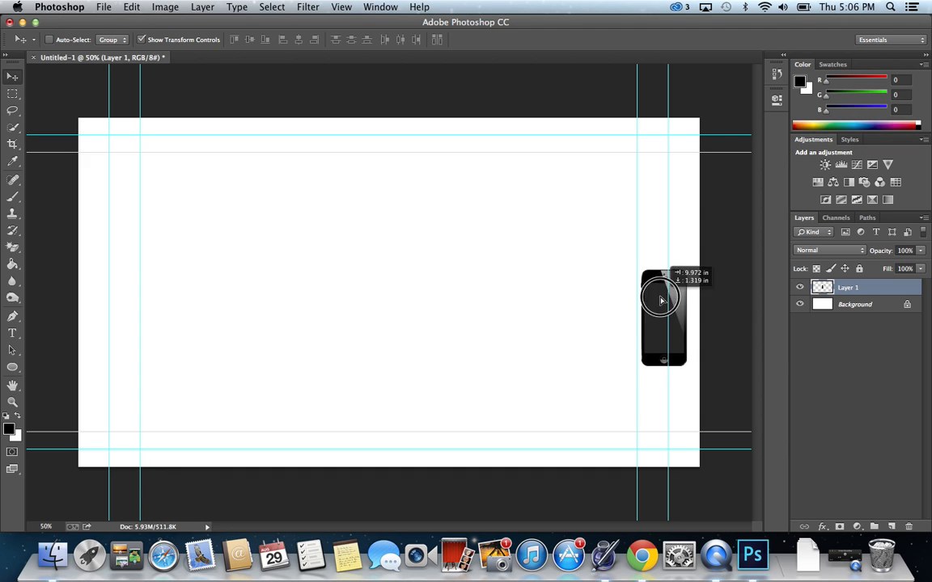
drag(663, 317, 159, 323)
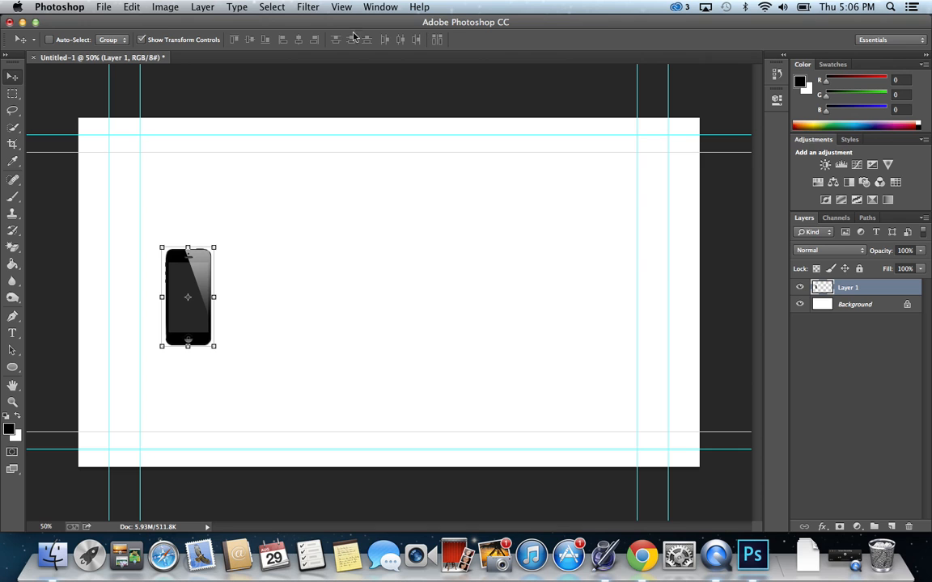
- Show the Timeline panel, create a video timeline, and trim Layer 1's clip to about 02:00f
click(380, 6)
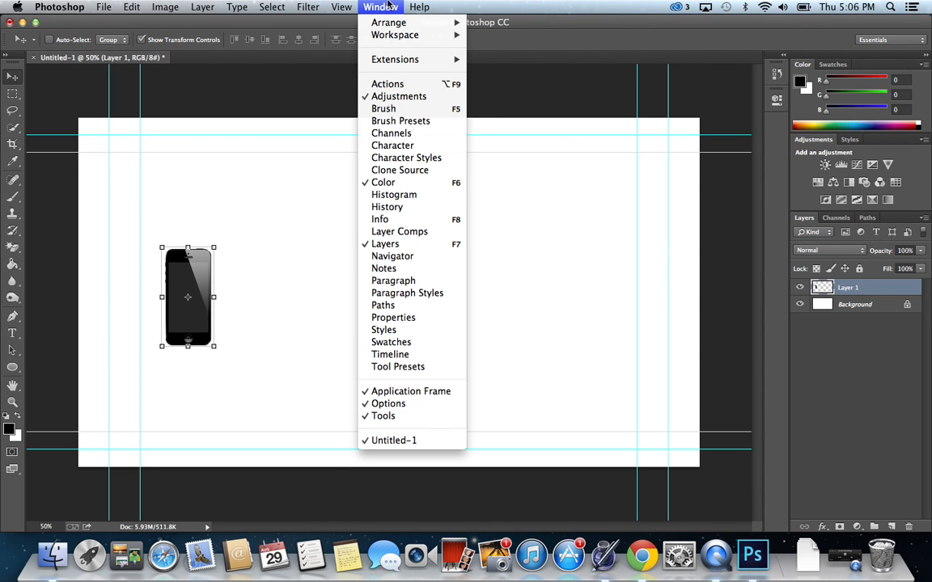
mouse_move(383, 268)
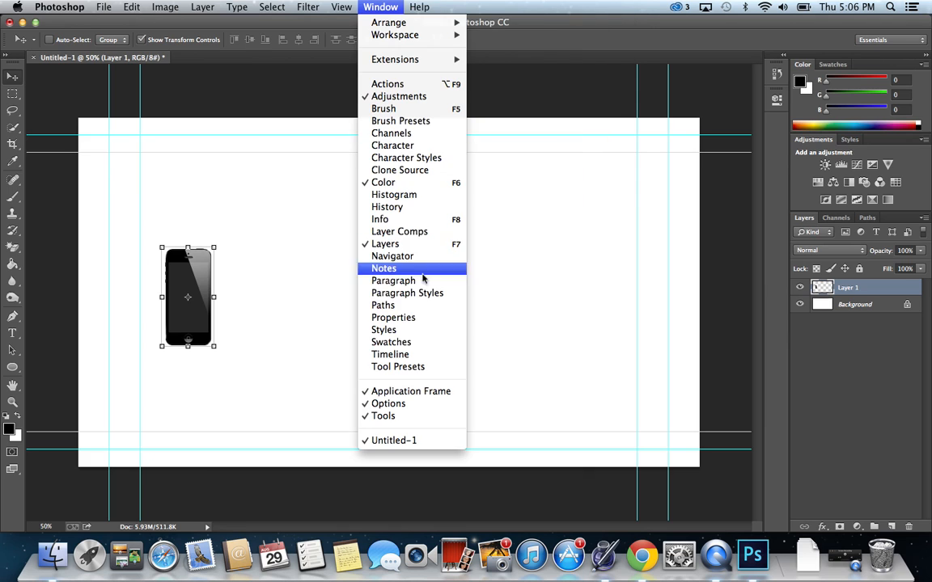
mouse_move(388, 405)
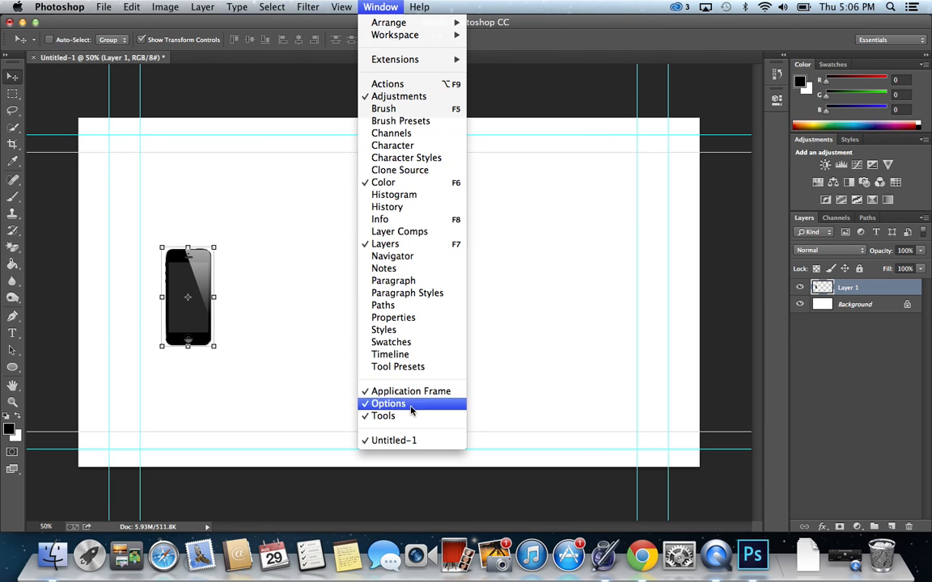
mouse_move(385, 330)
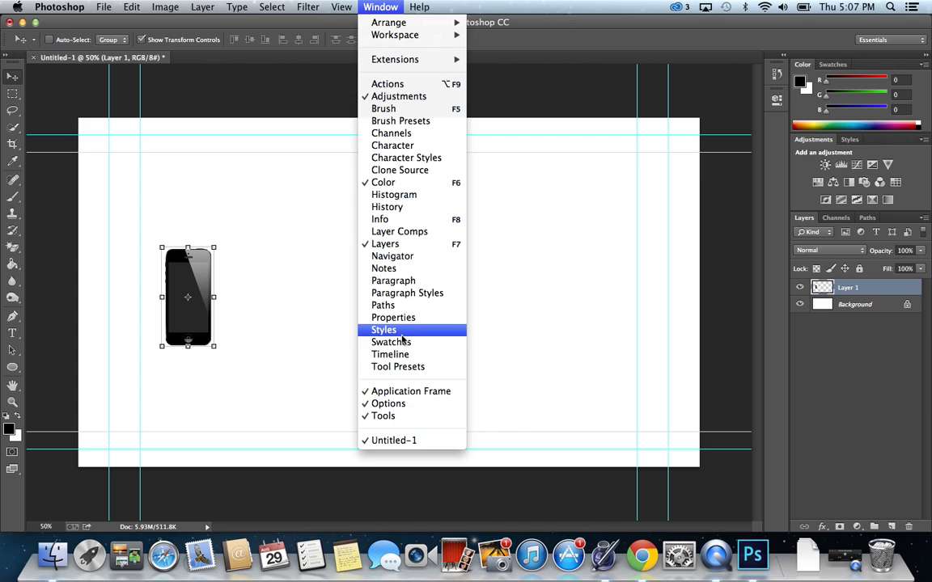
click(390, 355)
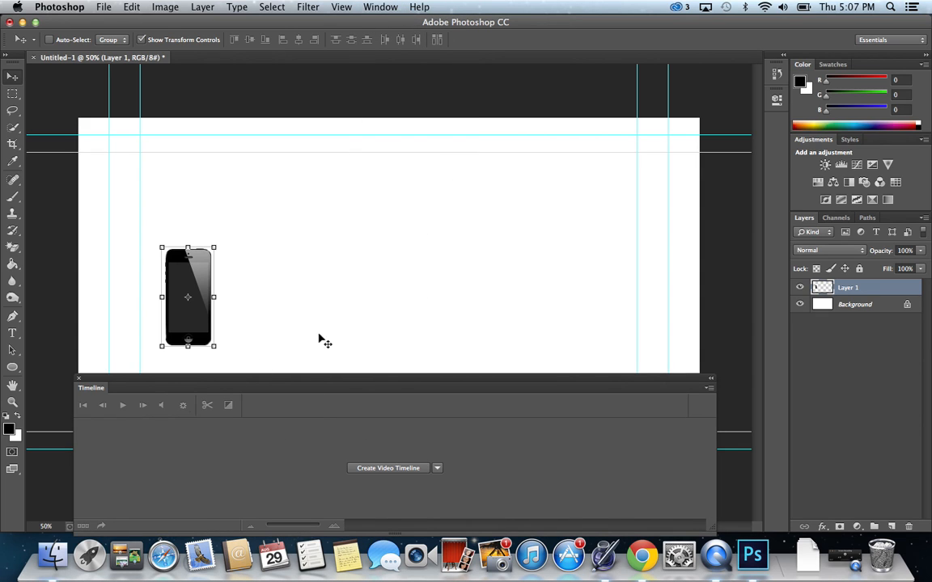
mouse_move(641, 460)
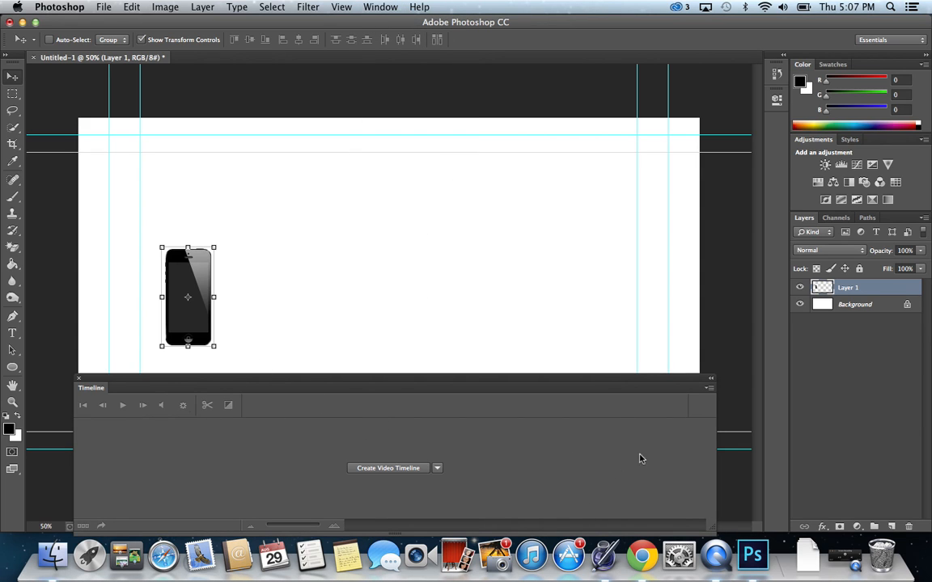
mouse_move(611, 359)
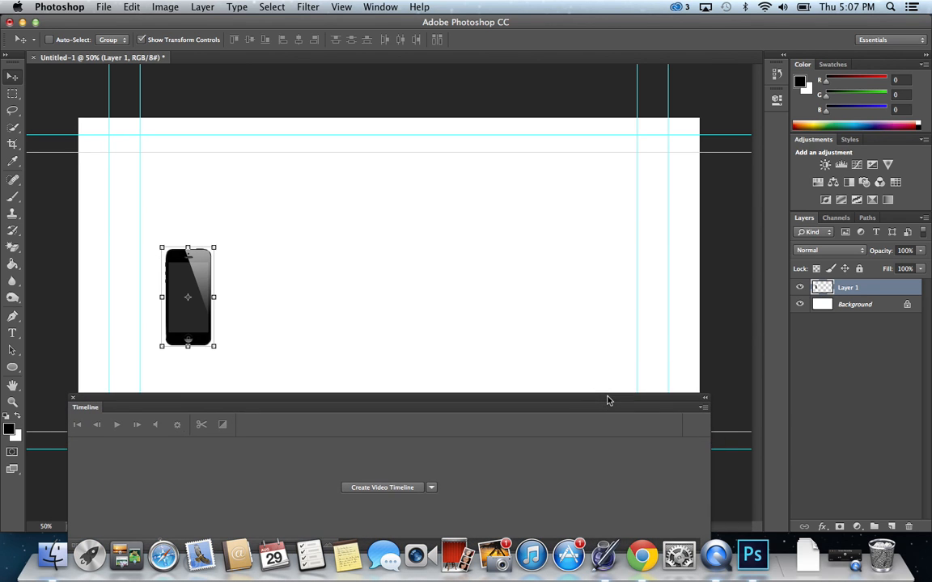
click(381, 487)
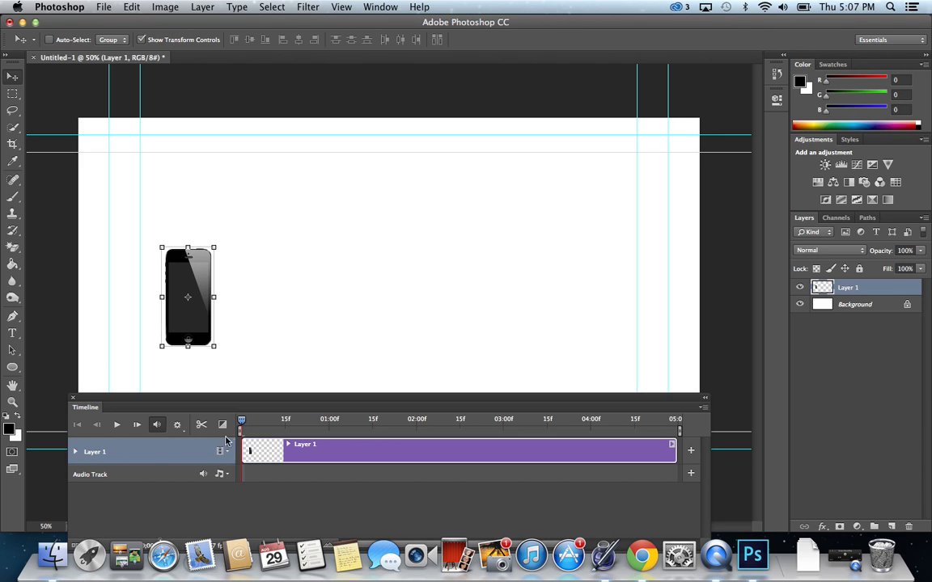
click(673, 449)
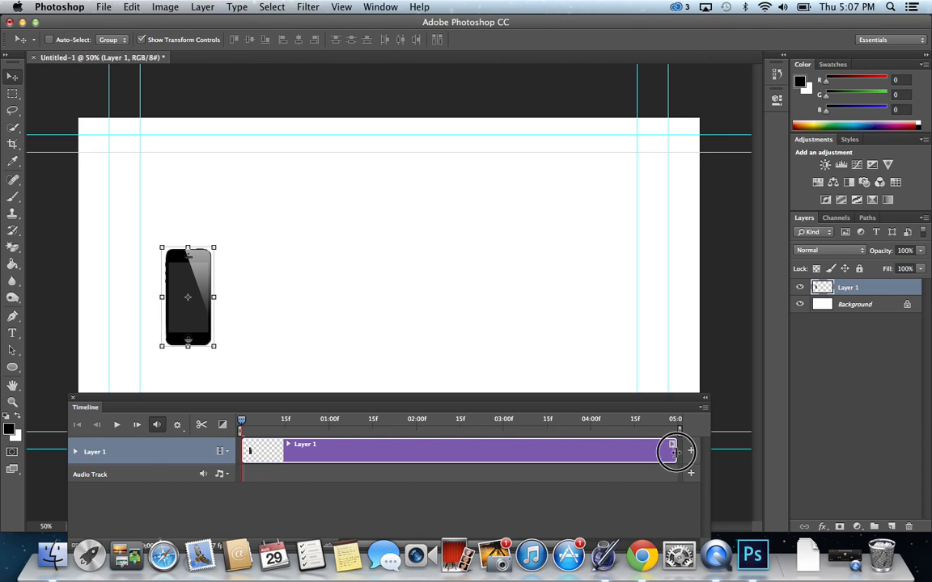
drag(677, 451, 419, 485)
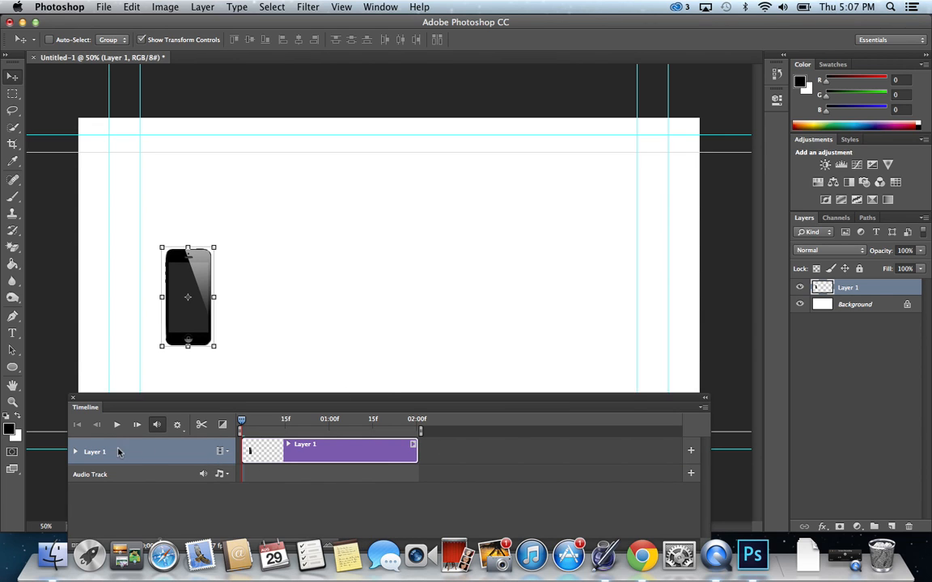
mouse_move(204, 461)
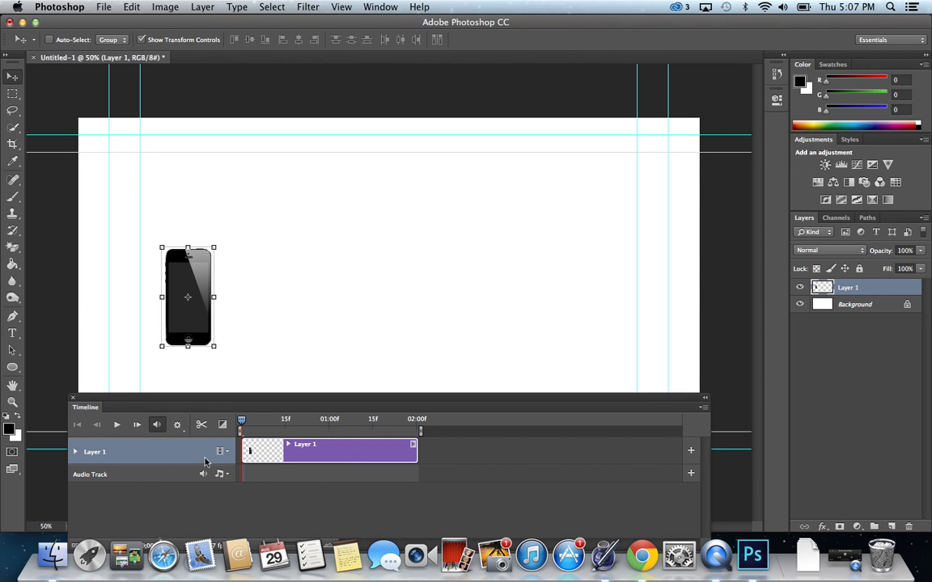
mouse_move(74, 461)
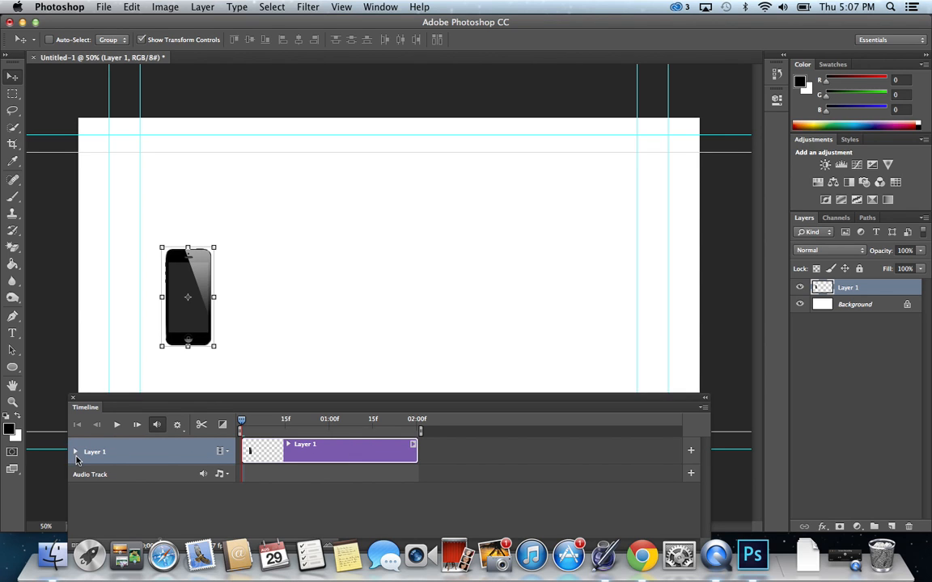
- Expand Layer 1's timeline track to list its Position, Opacity and Style properties
click(74, 452)
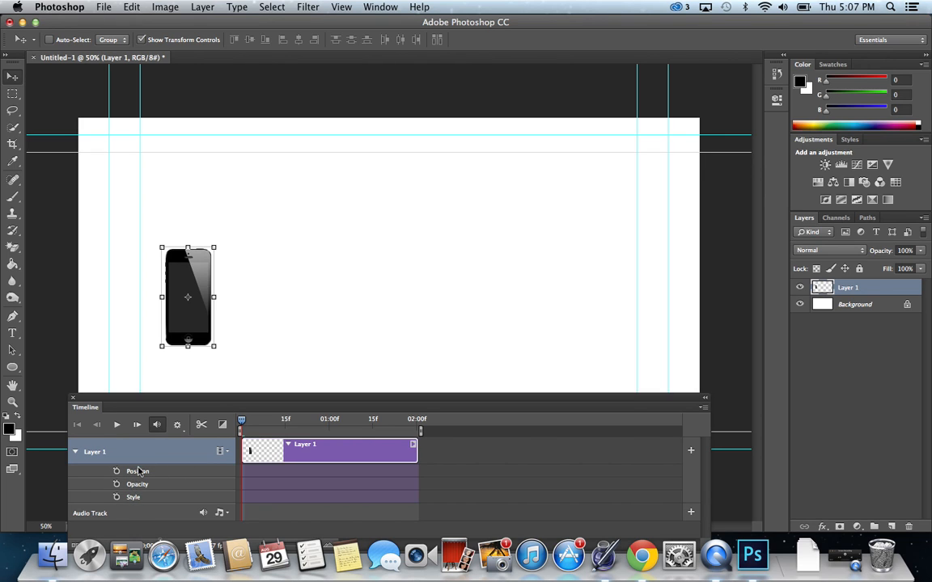
mouse_move(126, 405)
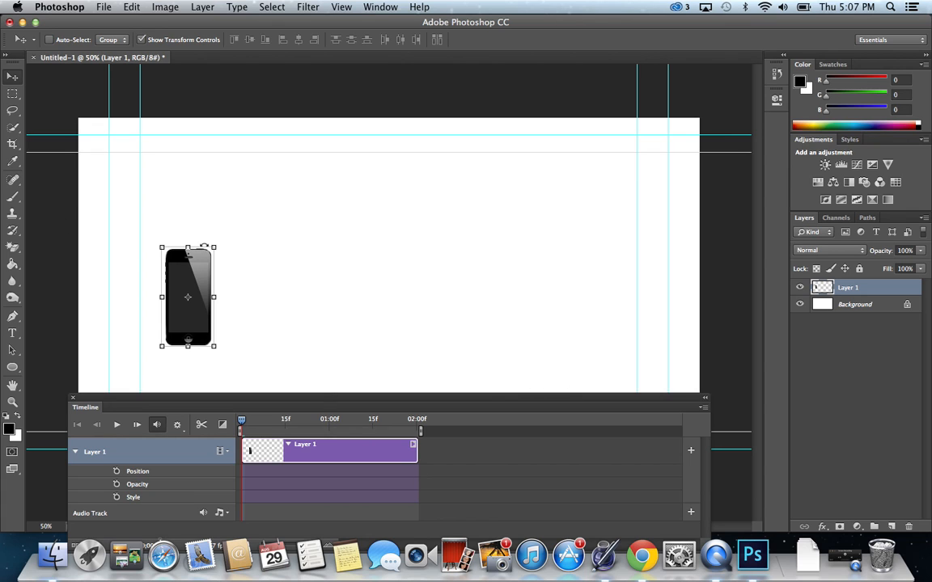
mouse_move(446, 190)
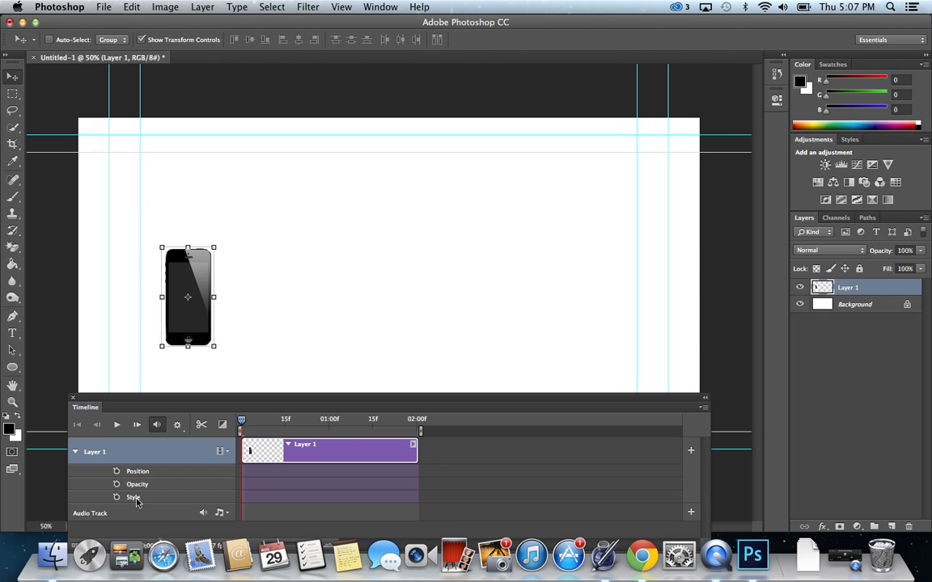
mouse_move(181, 311)
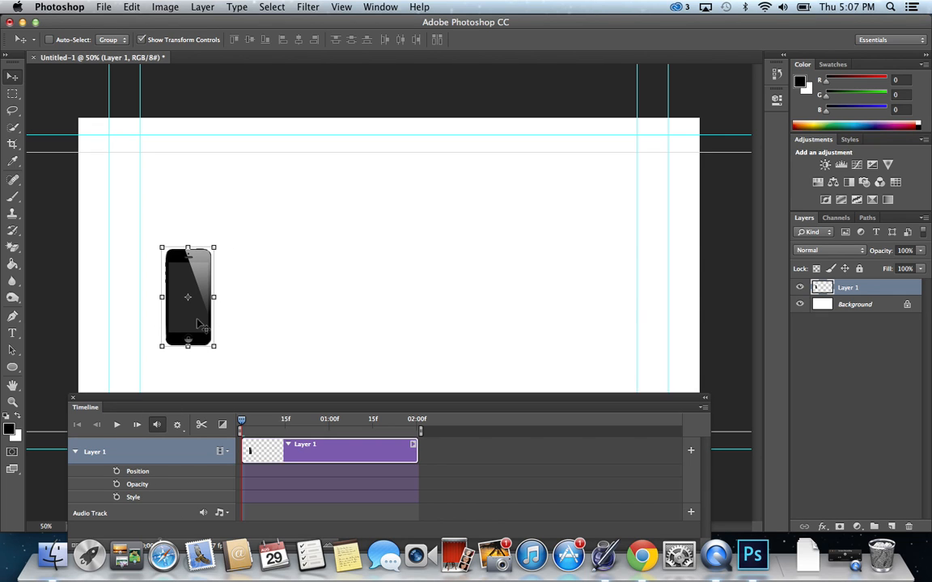
mouse_move(116, 478)
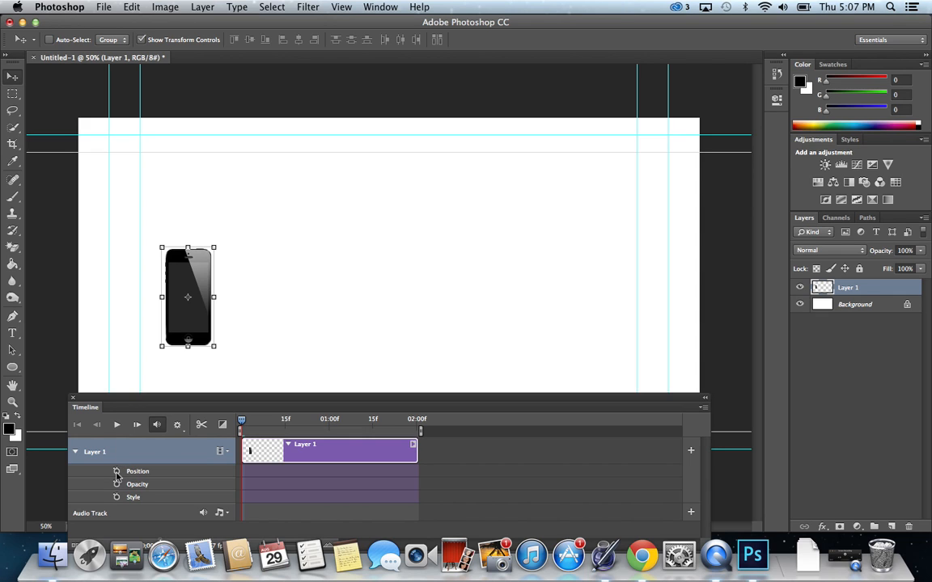
- Enable Position keyframing for the iPhone layer, adding a starting keyframe
click(116, 473)
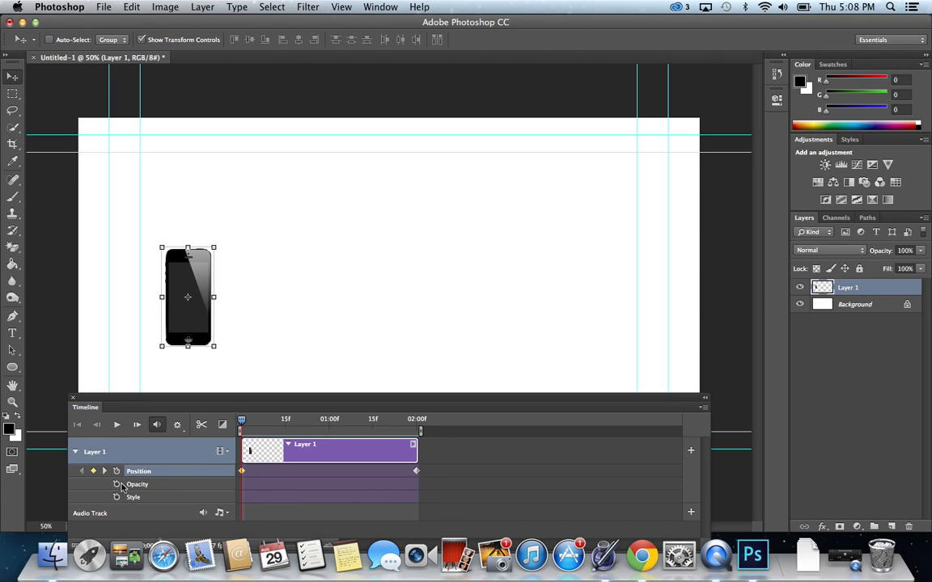
- Keyframe Opacity so the iPhone fades as it slides right, then preview the two-second animation
click(116, 484)
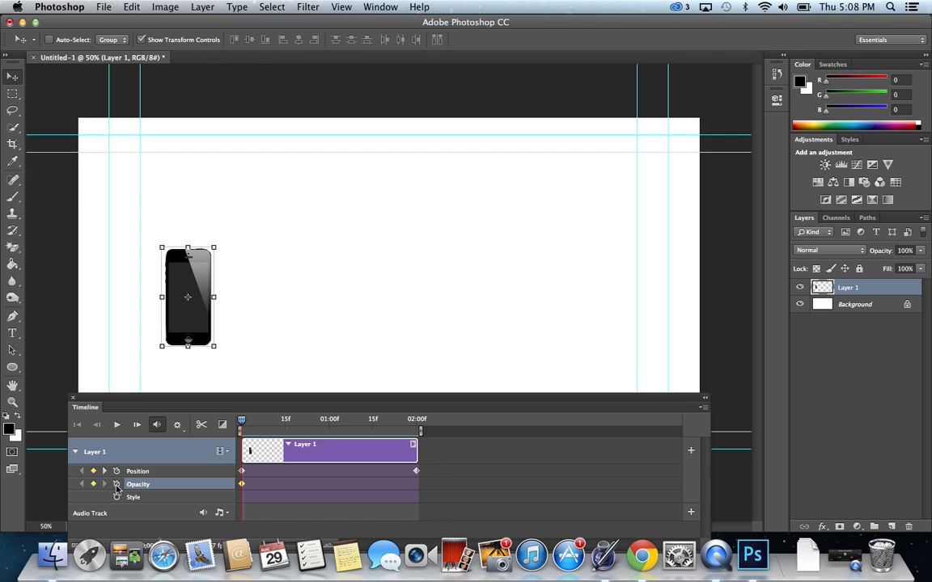
drag(241, 419, 321, 419)
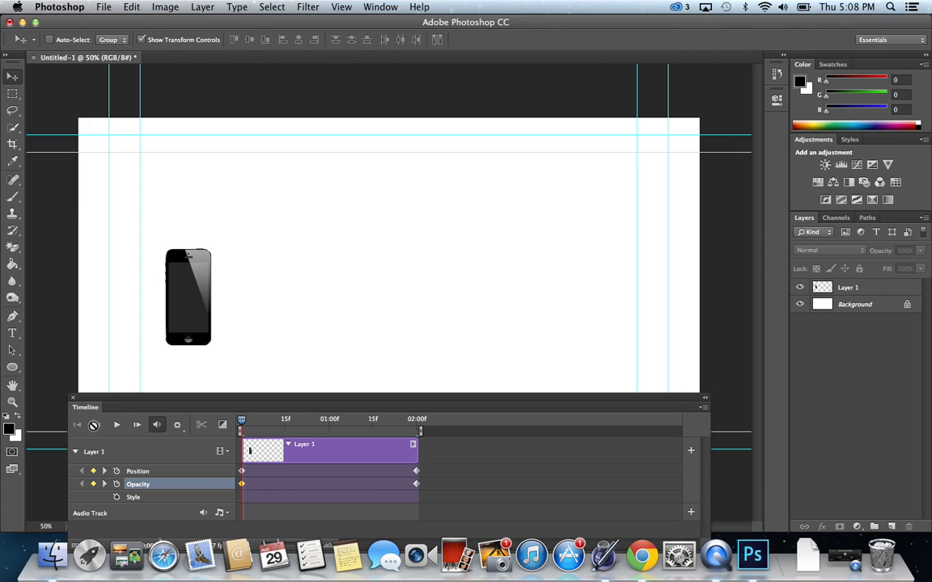
click(116, 423)
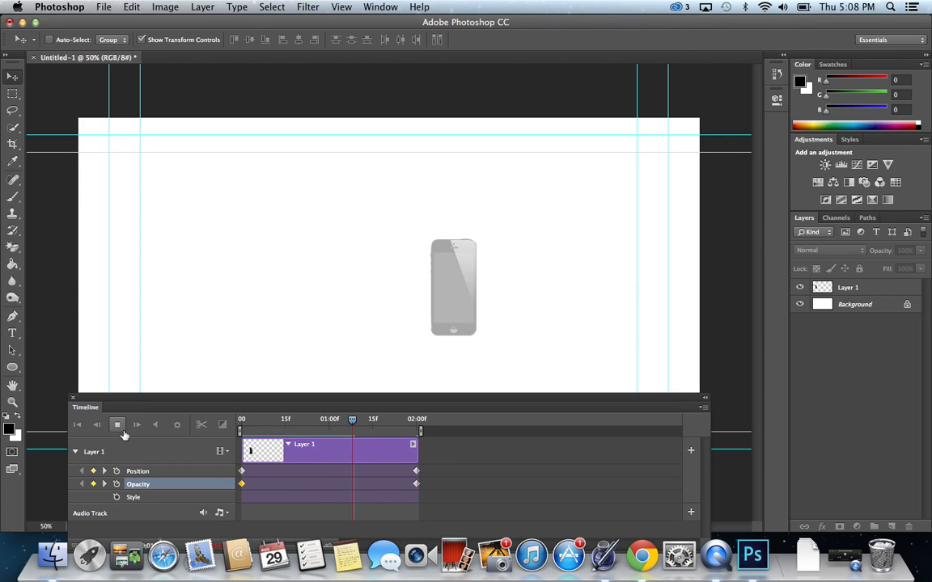
click(117, 424)
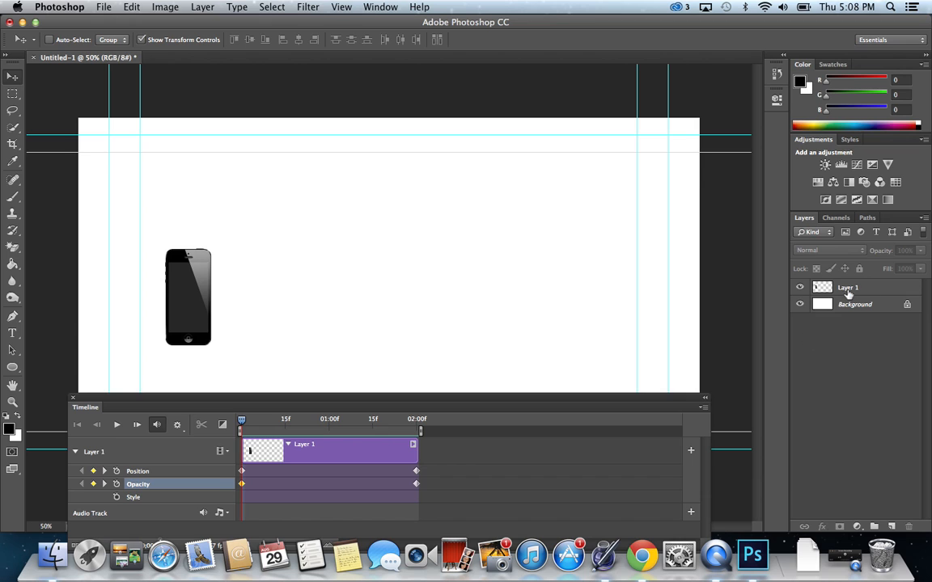
- Apply a 13-pixel Motion Blur filter to the iPhone layer
click(848, 288)
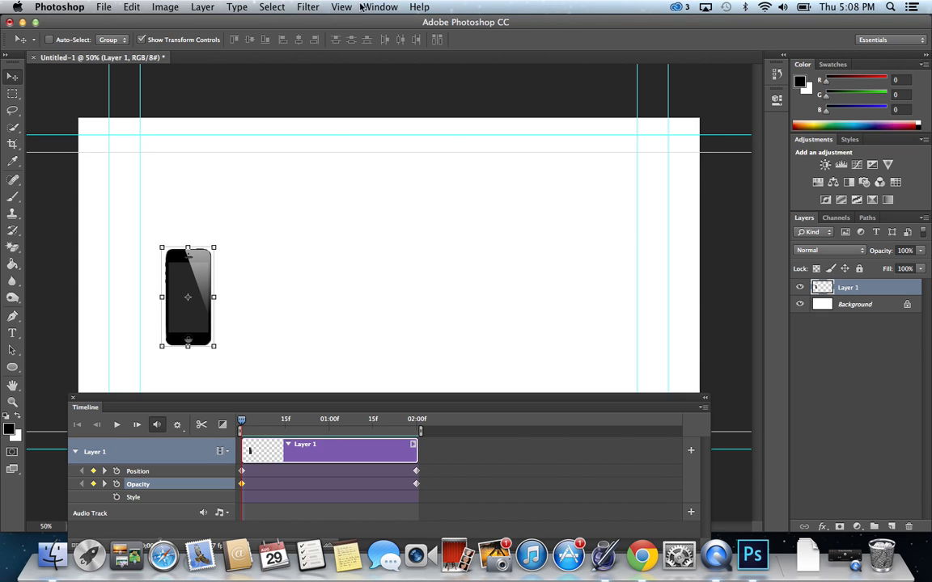
click(307, 7)
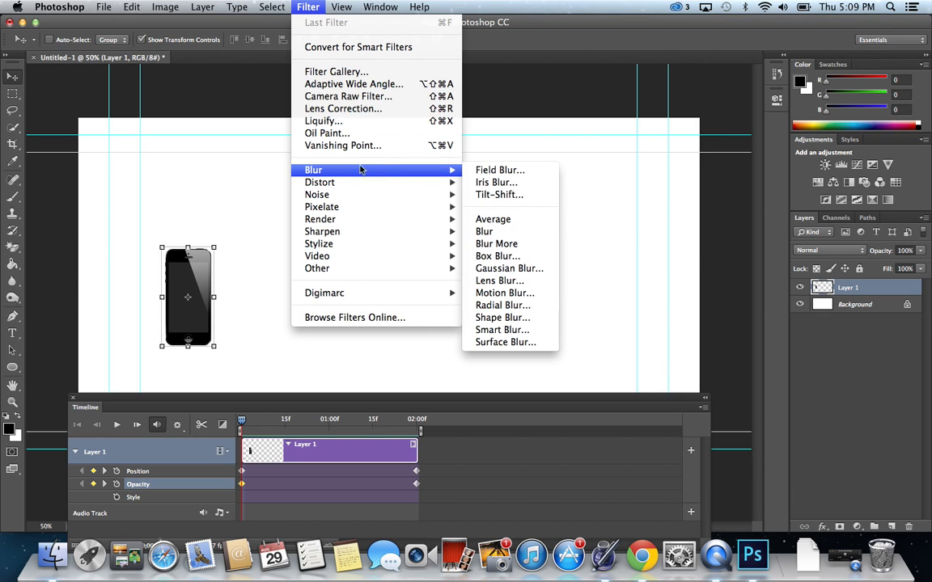
click(505, 293)
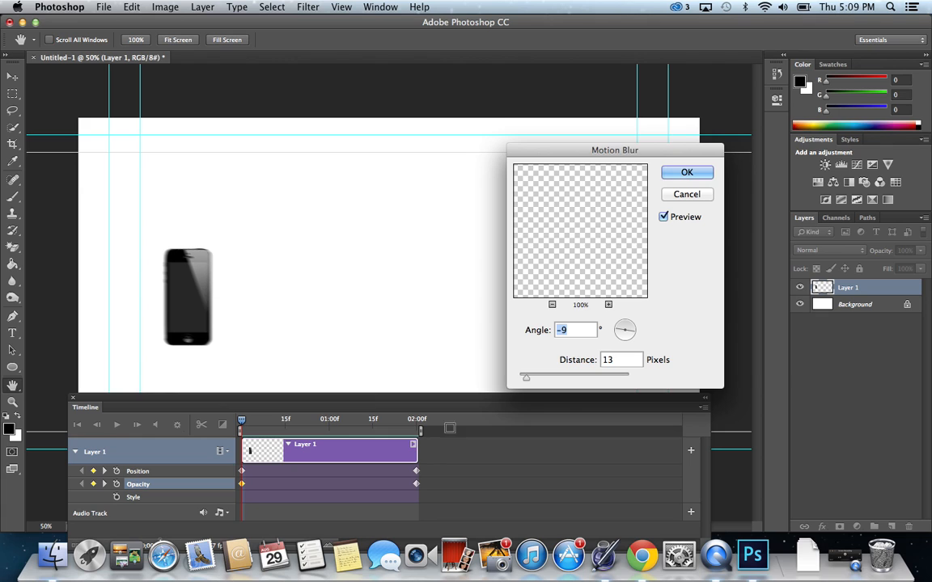
click(686, 171)
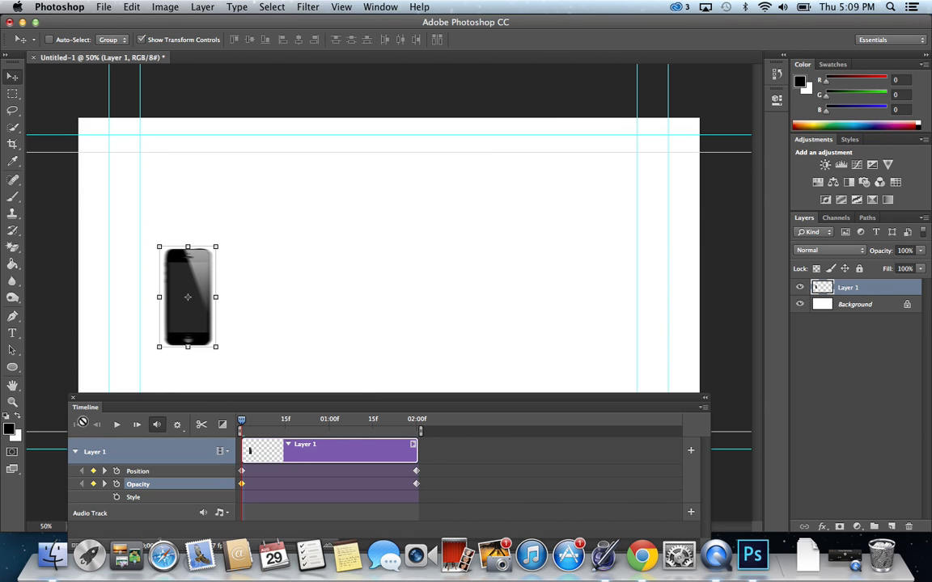
click(116, 424)
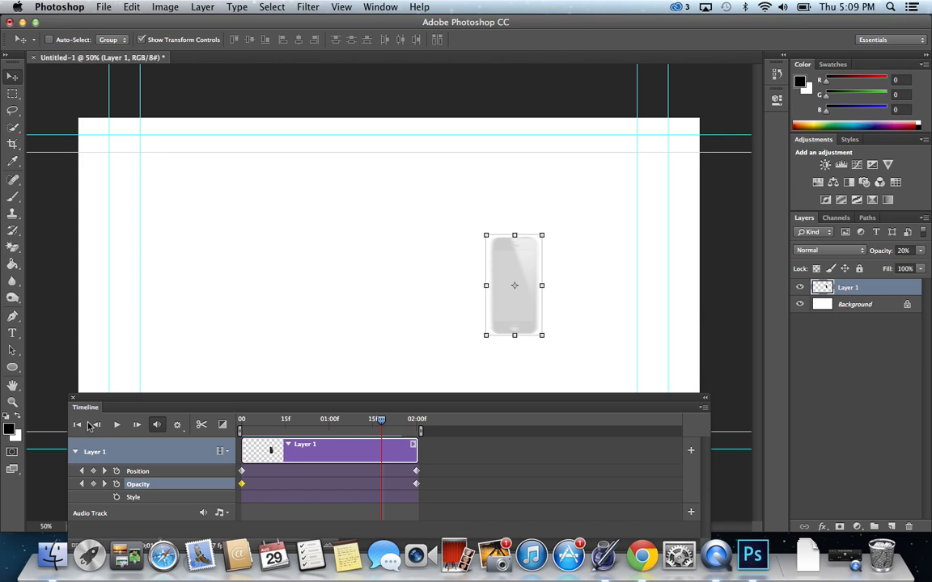
click(97, 424)
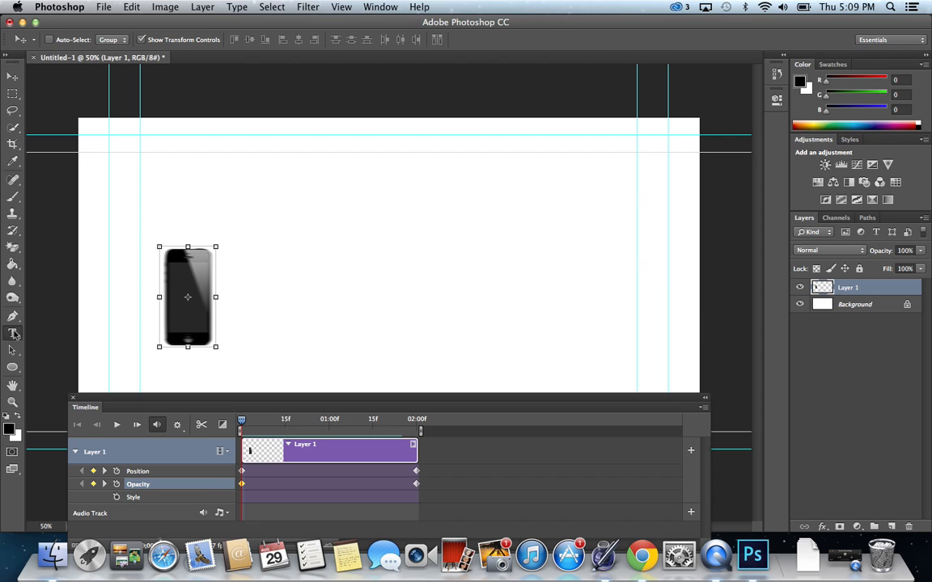
- Add a 'Thanks for Watching!!' text layer on the canvas above the iPhone
click(13, 334)
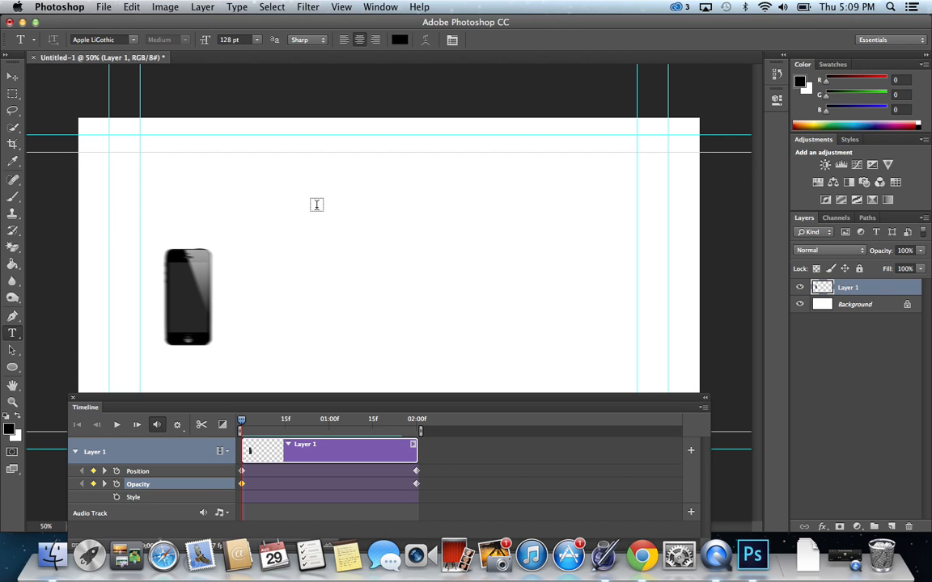
click(324, 187)
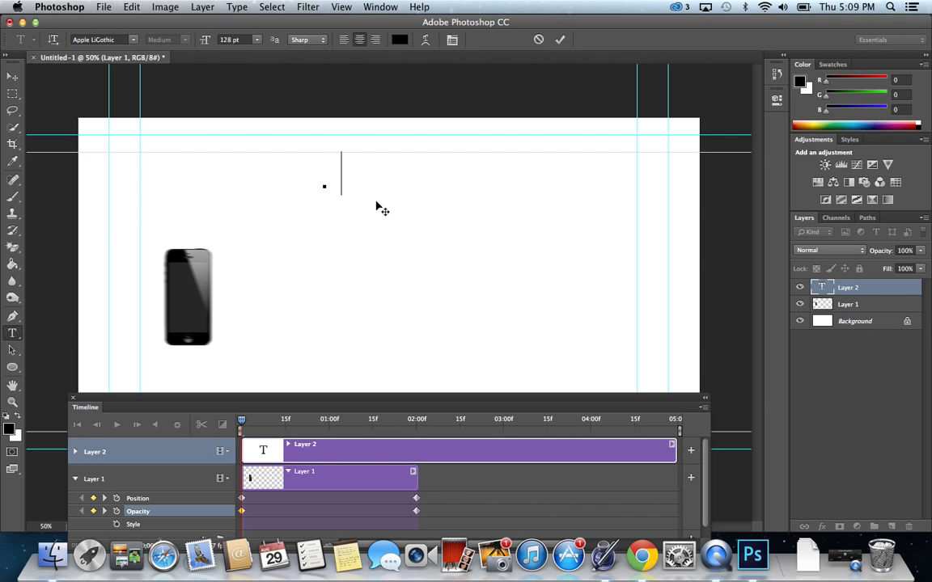
text(Thanks for Watching)
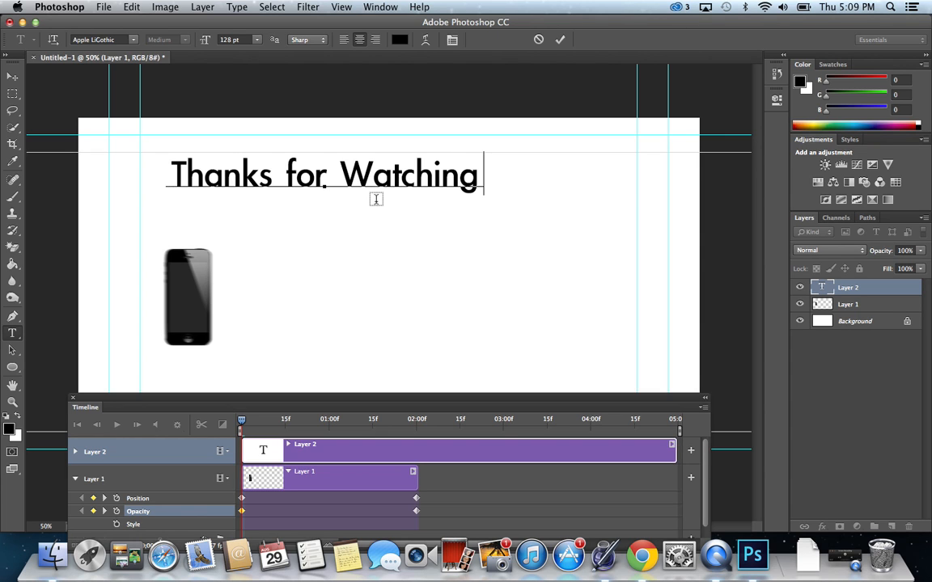
text(!!)
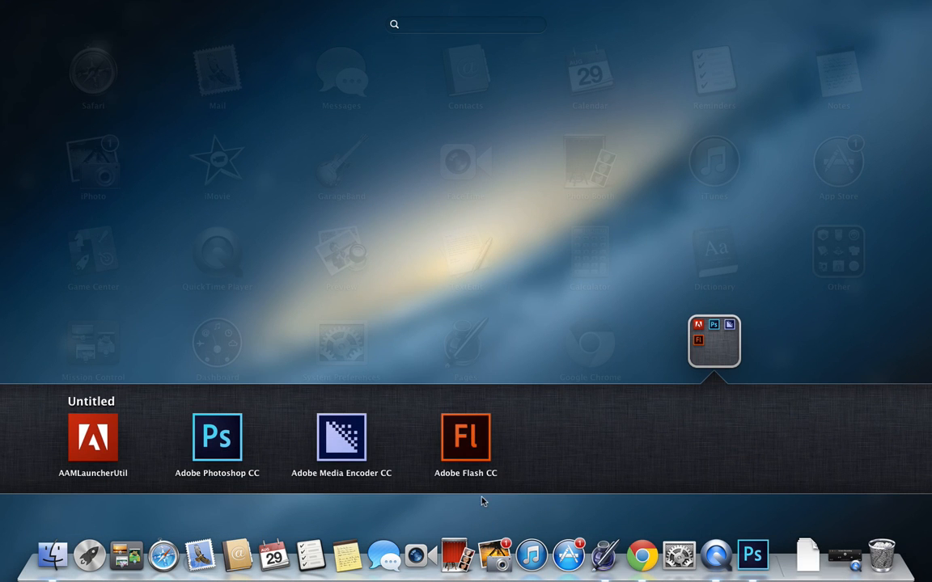
click(217, 437)
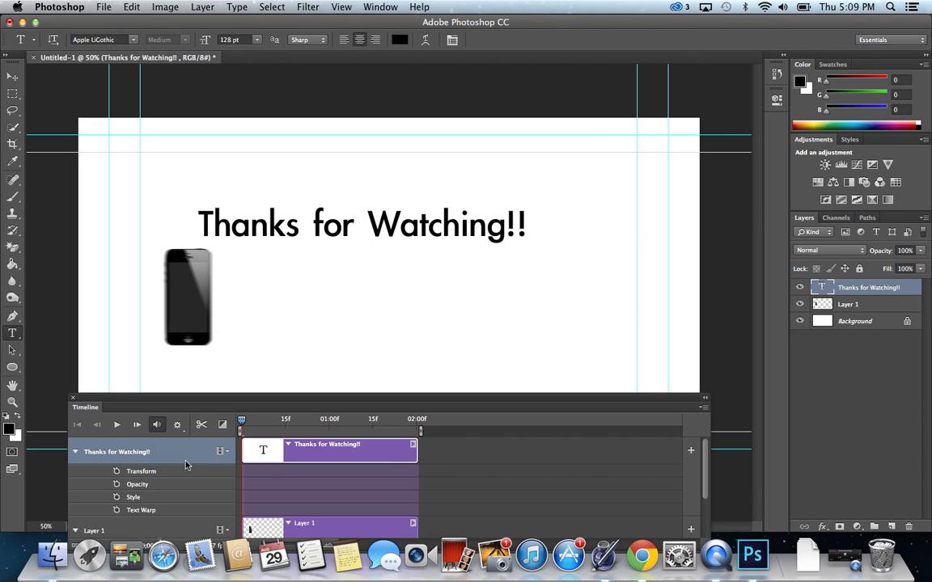
mouse_move(200, 477)
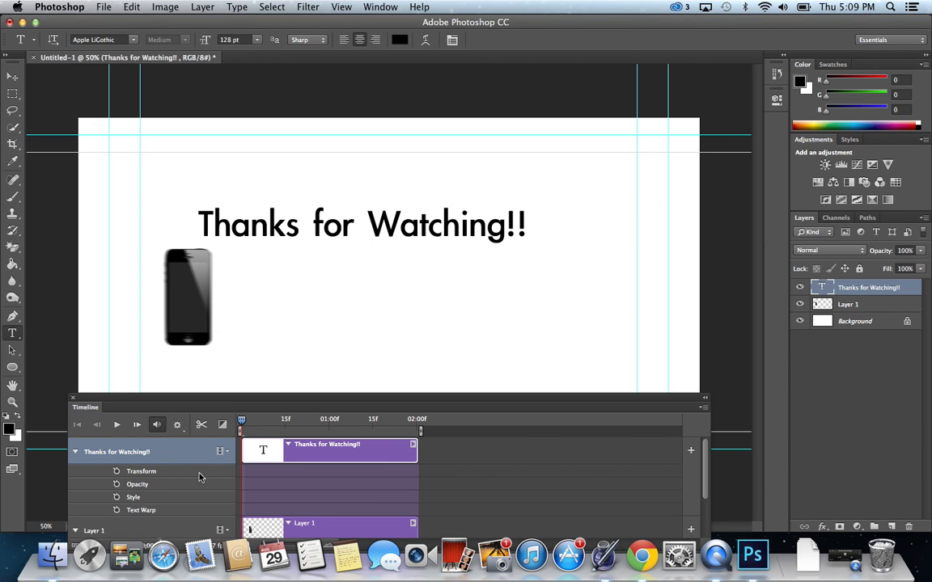